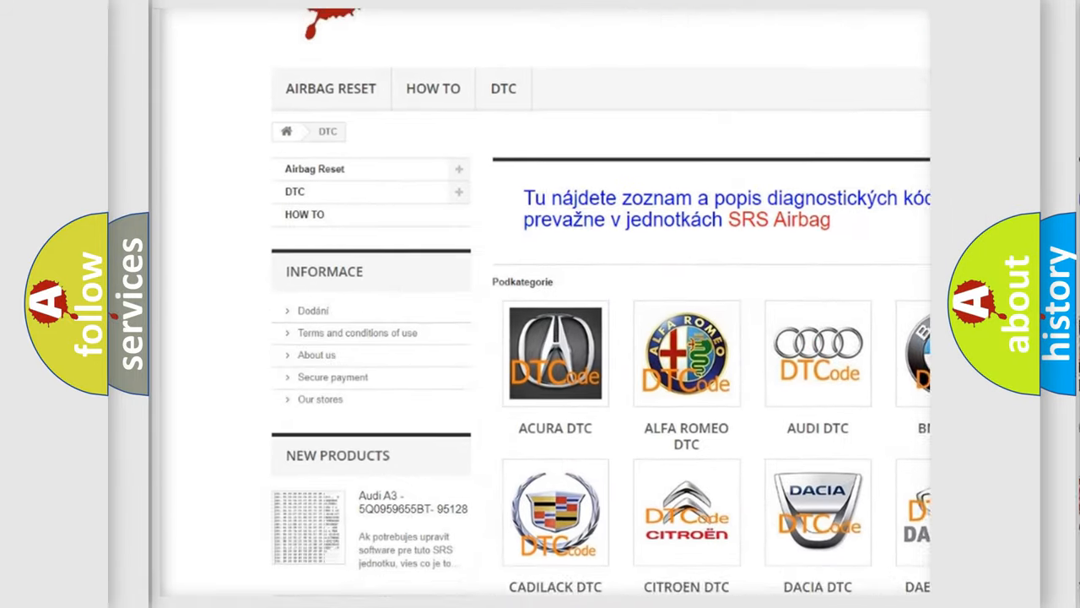
scroll("down", 3)
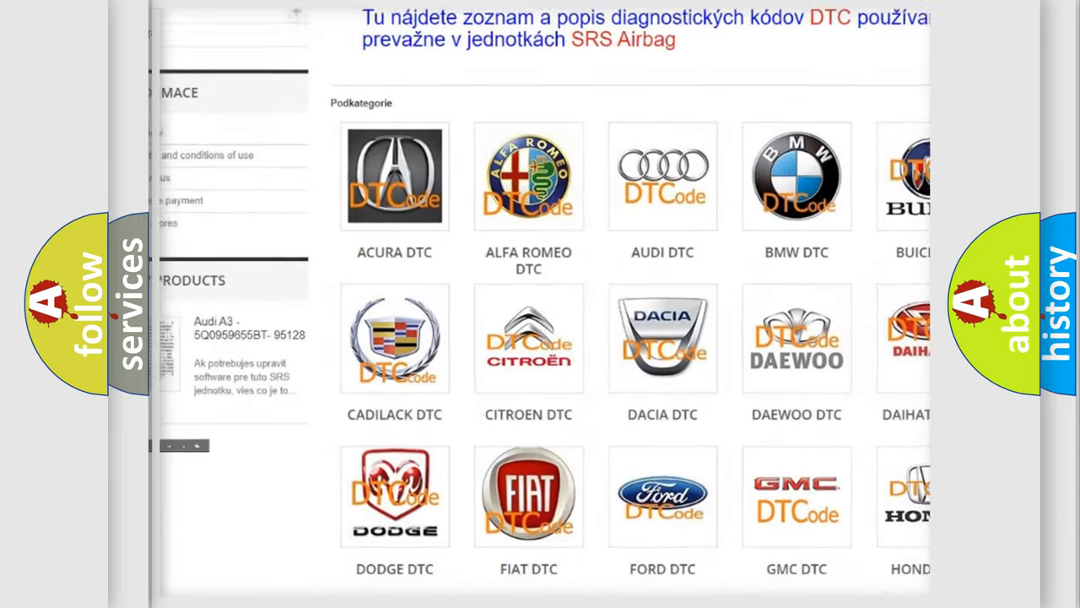
scroll("down", 3)
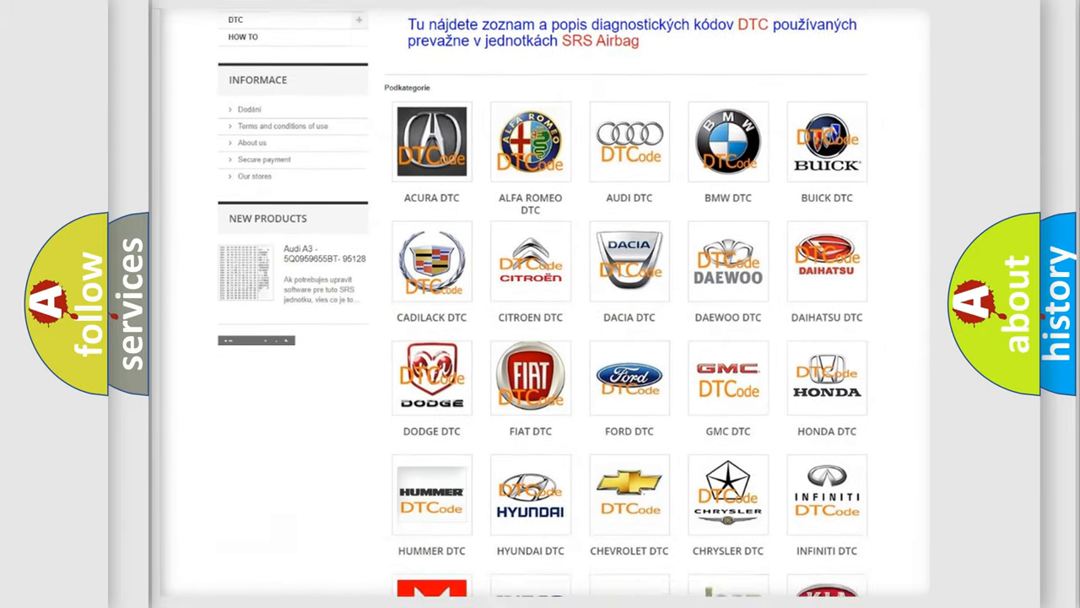
scroll("down", 3)
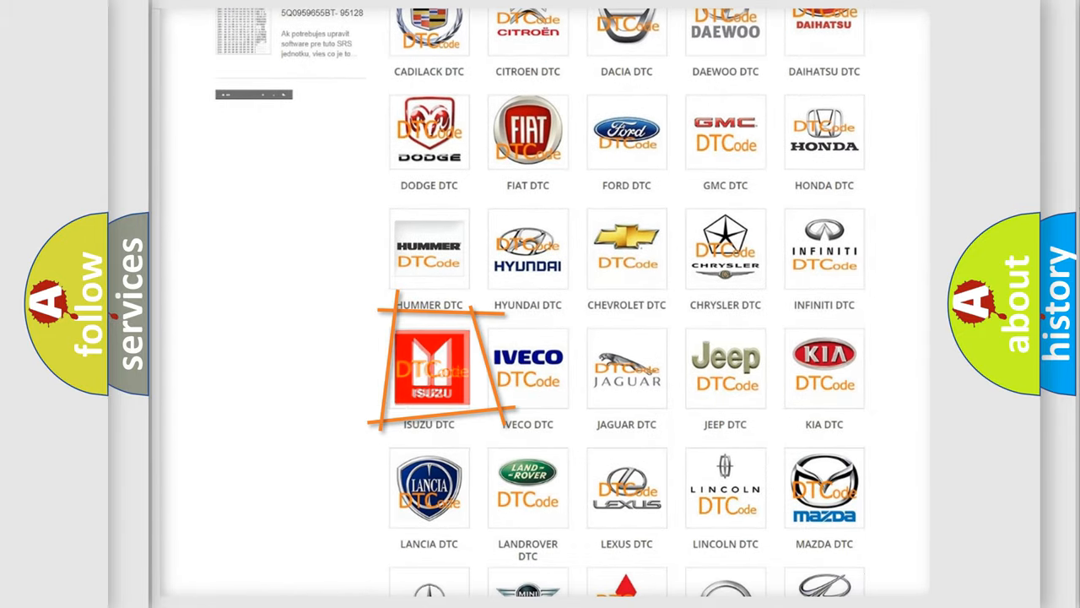